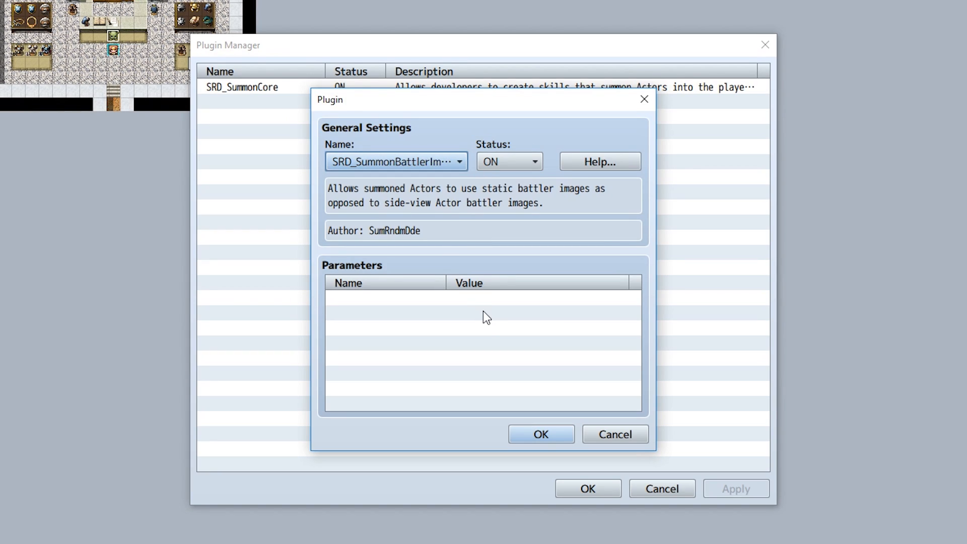
Confirm adding SRD_SummonBattlerImages, switched ON, below SRD_SummonCore in the plugin list.
{"action": "left_click", "coordinate": [541, 434]}
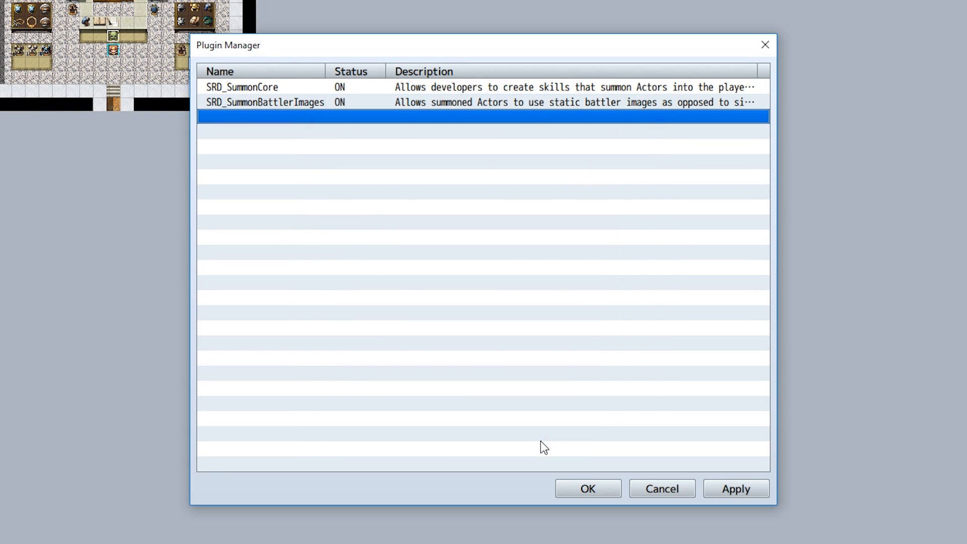
{"action": "mouse_move", "coordinate": [549, 445]}
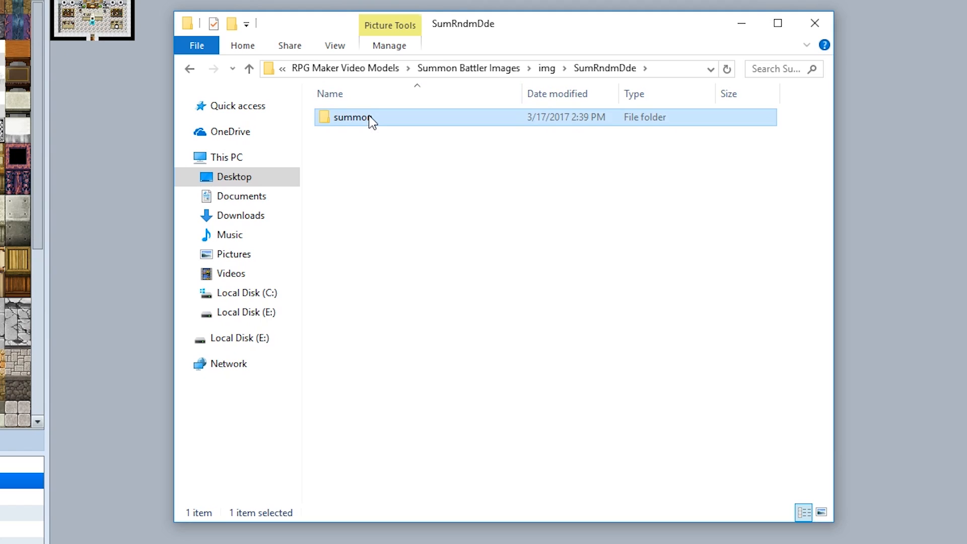
Open the summon folder inside img/SumRndmDde.
{"action": "double_click", "coordinate": [352, 117]}
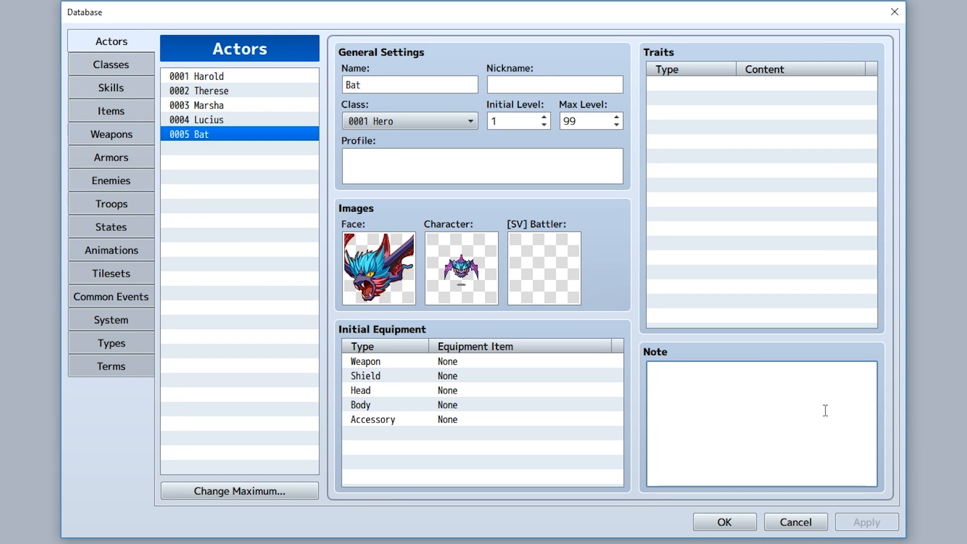
Write <Summon Battler Image: Bat> in the Bat actor's note.
{"action": "type", "text": "<Summon Battler Image: filename>"}
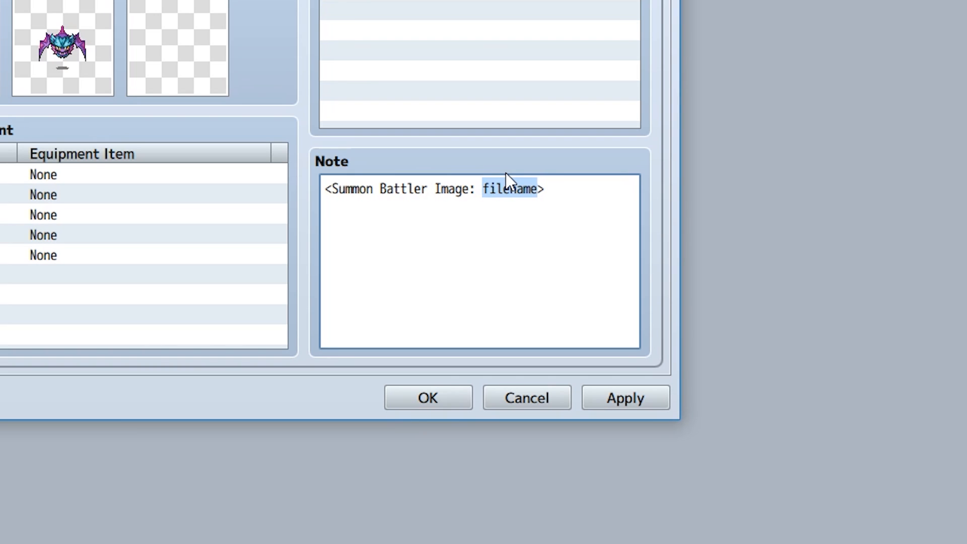
{"action": "type", "text": "Bat"}
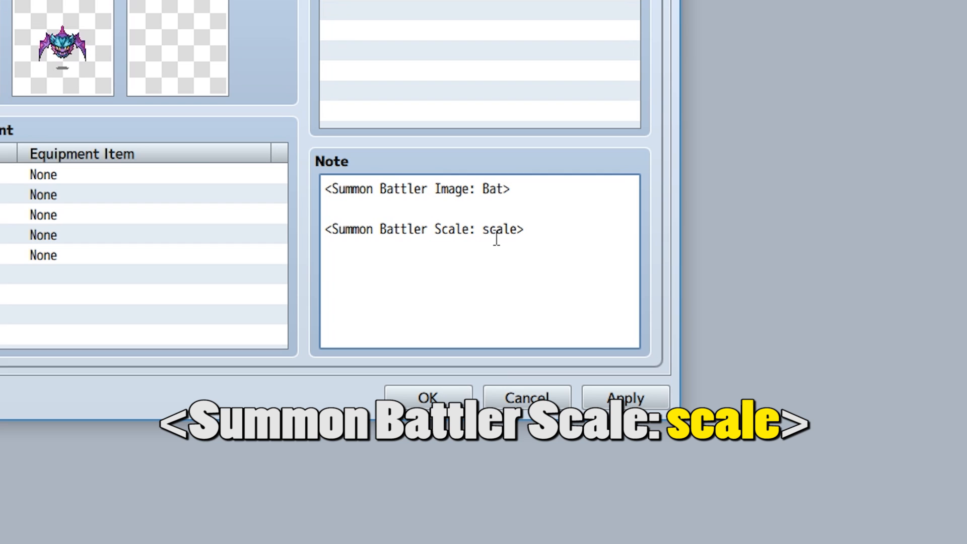
Try Summon Battler Scale values 1, 0.5, 1.1, 1.15 and 2 on the Bat actor.
{"action": "type", "text": "1"}
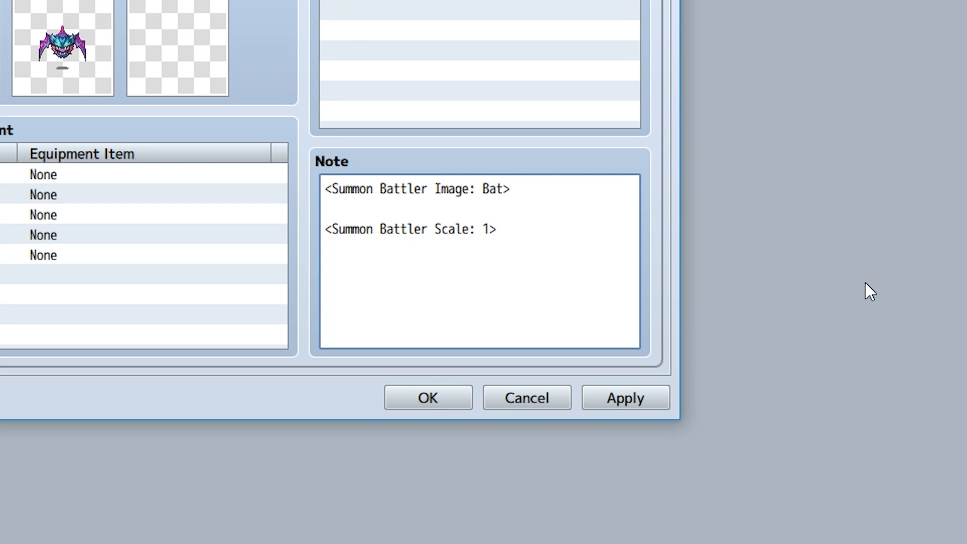
{"action": "key", "text": "Backspace"}
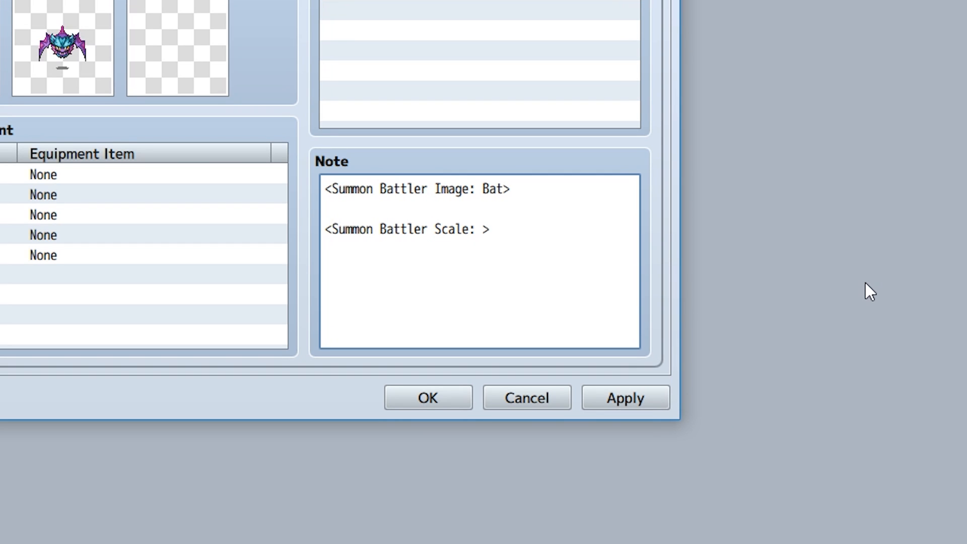
{"action": "type", "text": "0.5"}
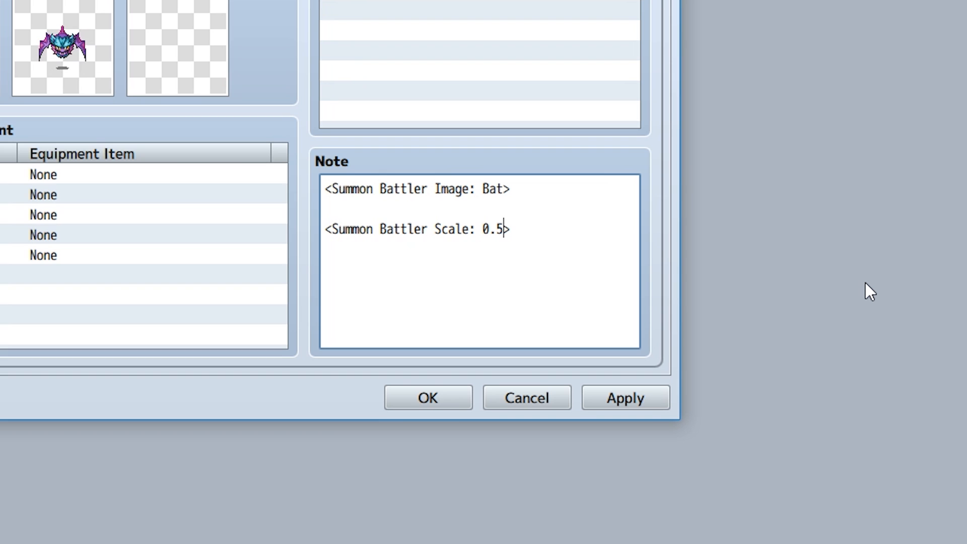
{"action": "type", "text": "1.1"}
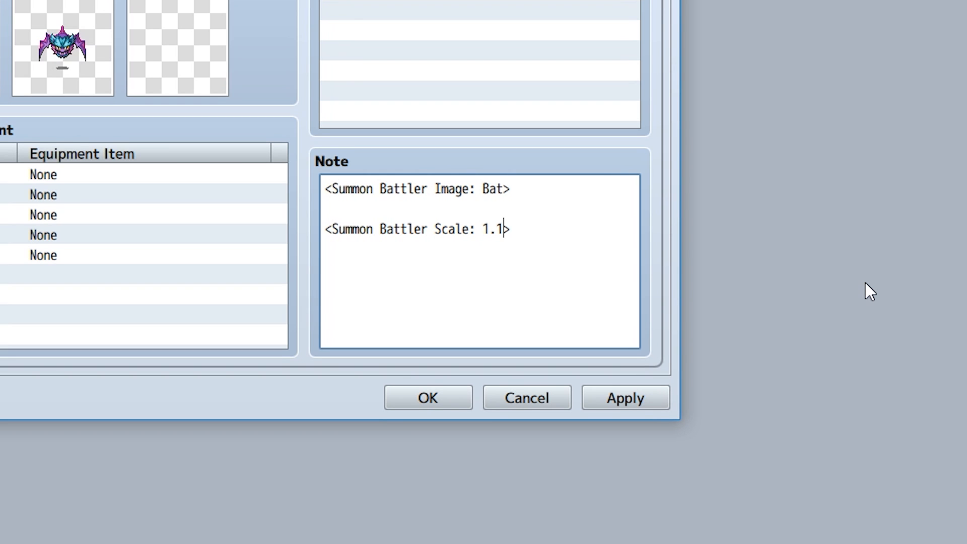
{"action": "type", "text": "5>"}
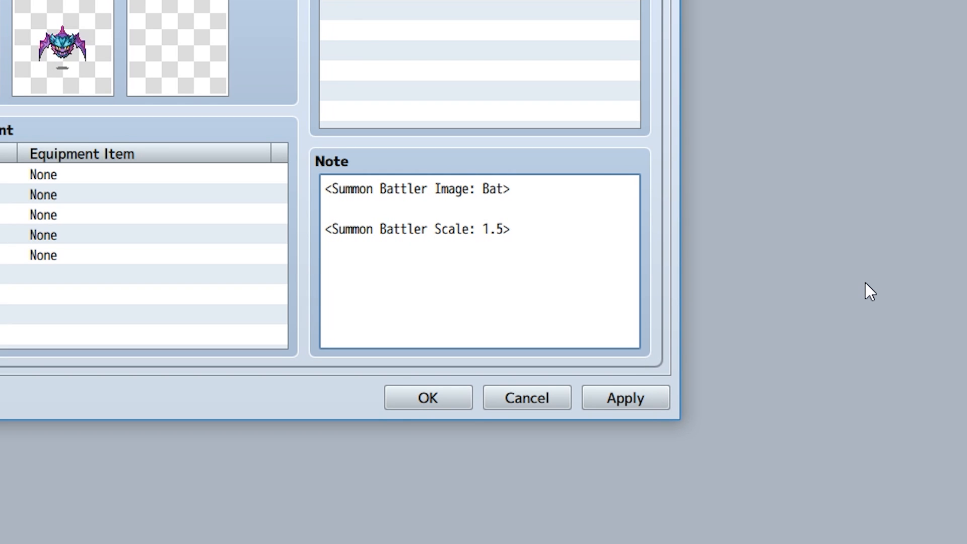
{"action": "type", "text": "2"}
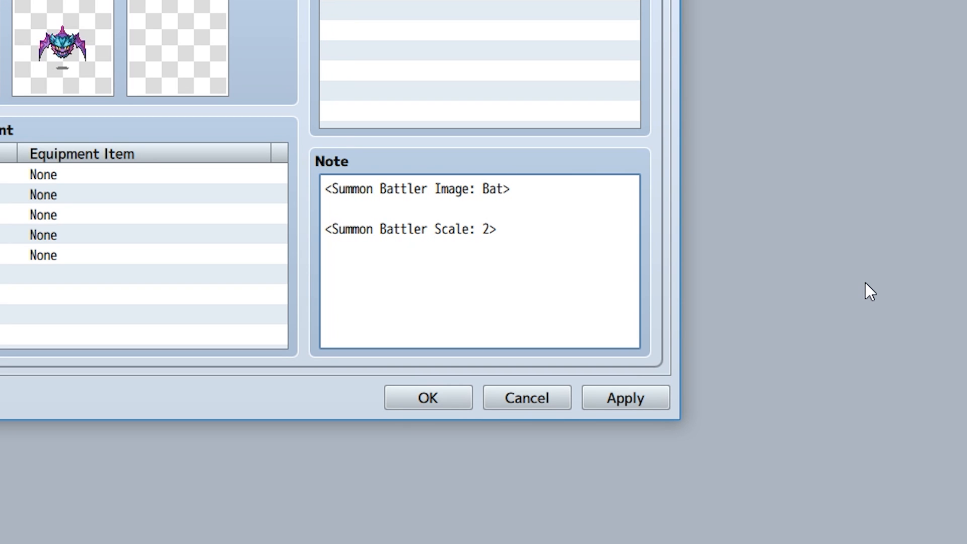
Replace the scale line with <Summon Battler Hue: 125>.
{"action": "type", "text": "<Summon Battler Hue: hue>"}
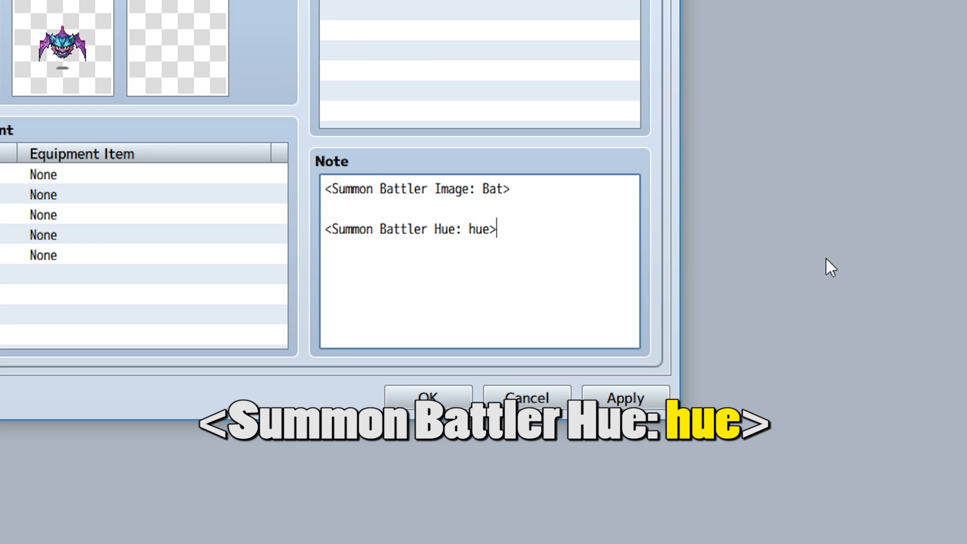
{"action": "double_click", "coordinate": [474, 228]}
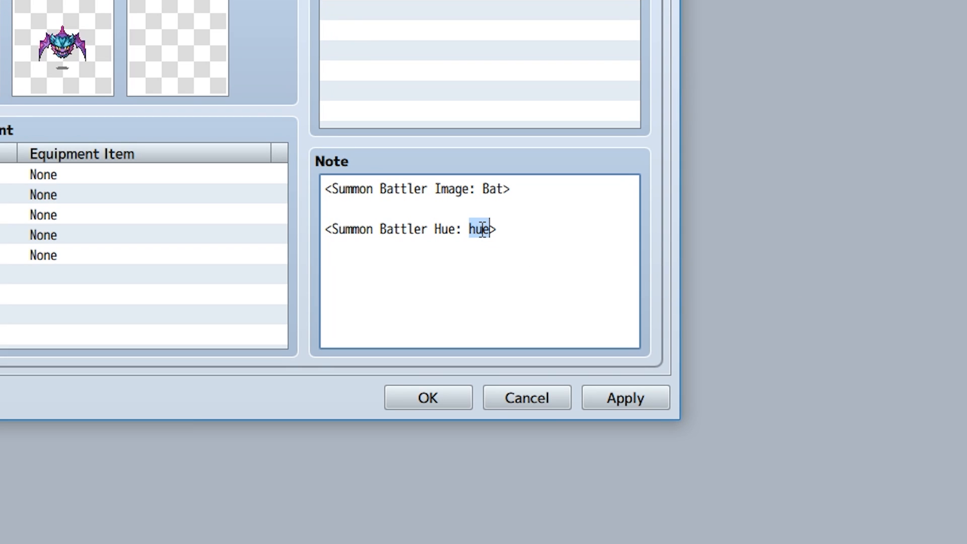
{"action": "type", "text": "125"}
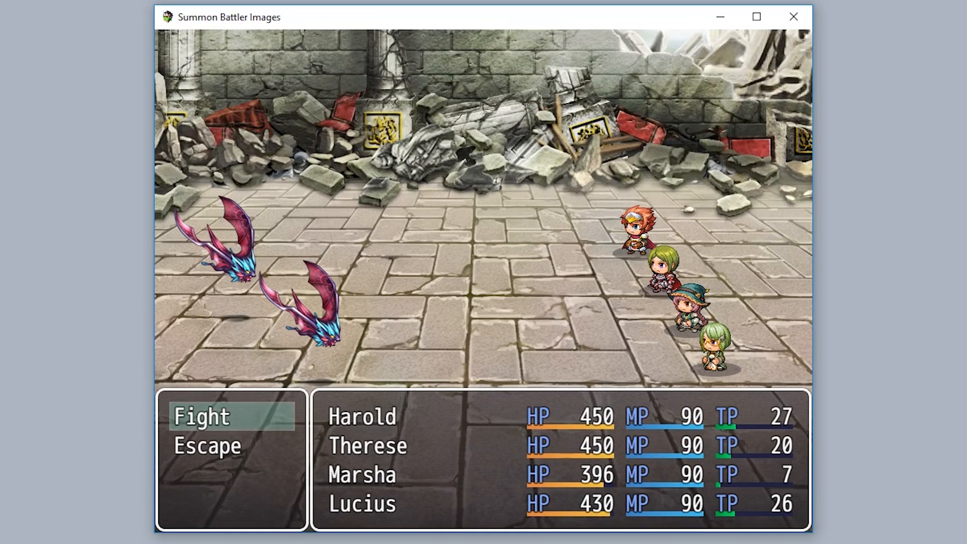
Fight in the battle test and give each actor a command so the first turn plays out.
{"action": "left_click", "coordinate": [208, 415]}
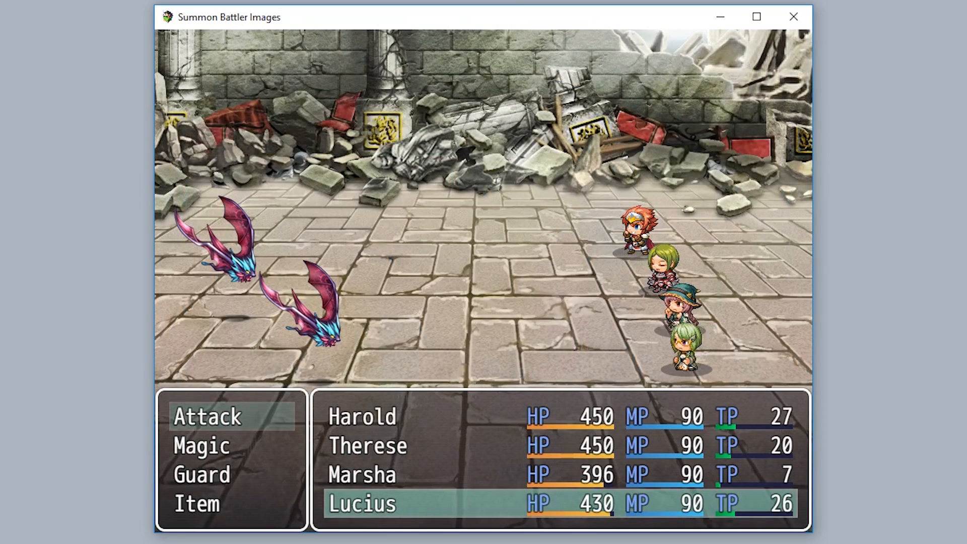
{"action": "left_click", "coordinate": [202, 475]}
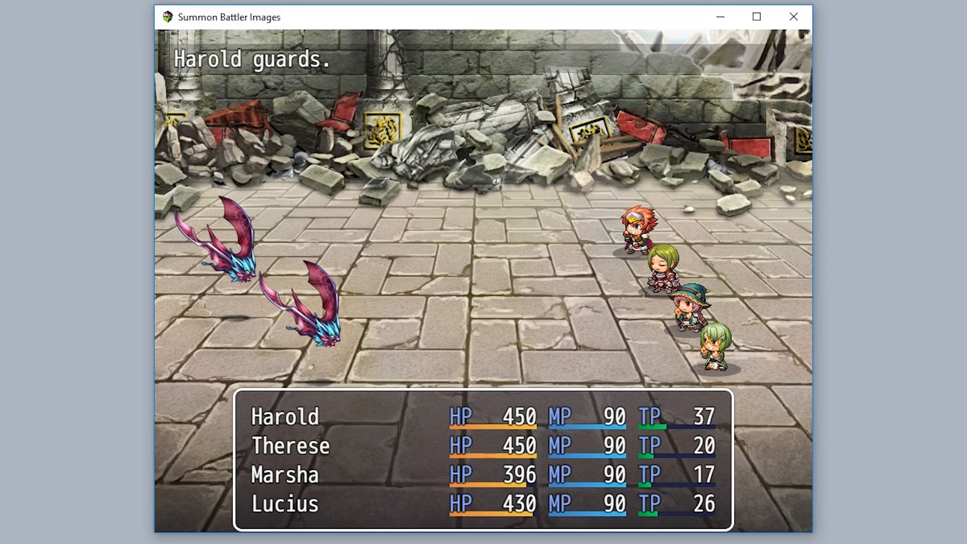